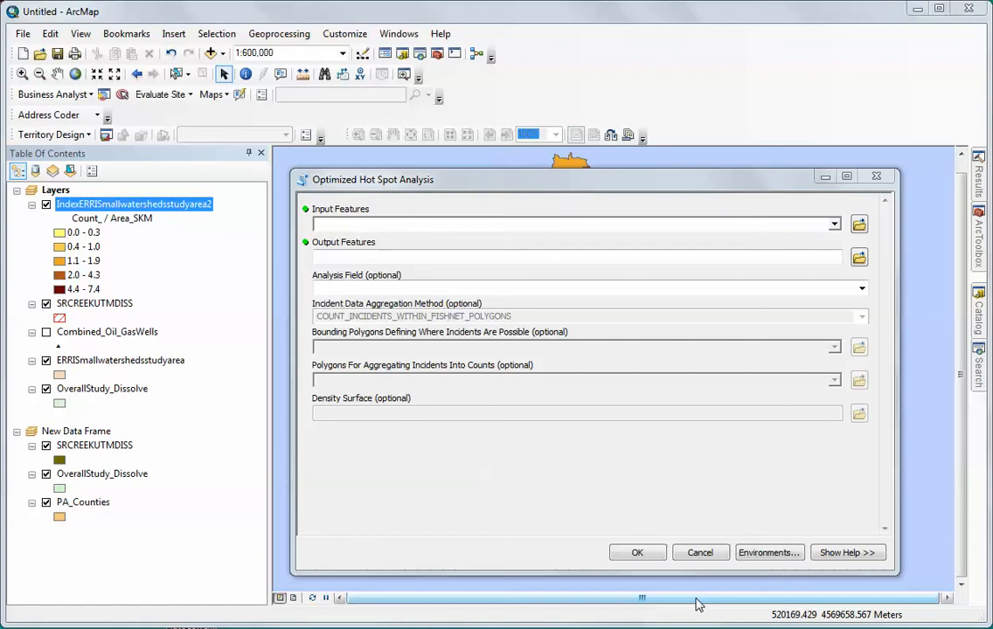
- Choose Combined_Oil_GasWells from the Input Features list
{"action": "left_click", "coordinate": [832, 224]}
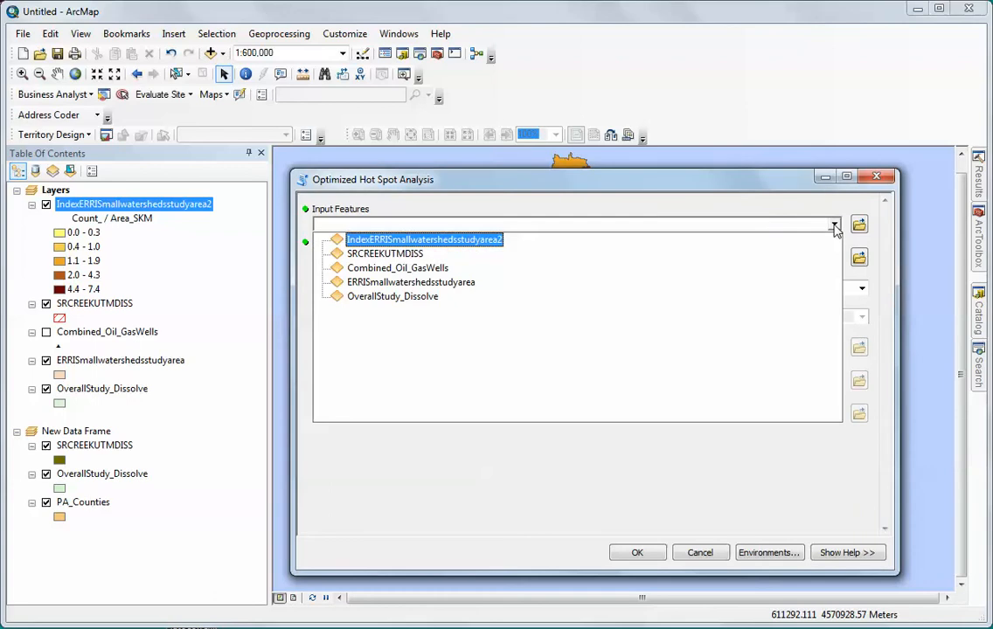
{"action": "left_click", "coordinate": [398, 267]}
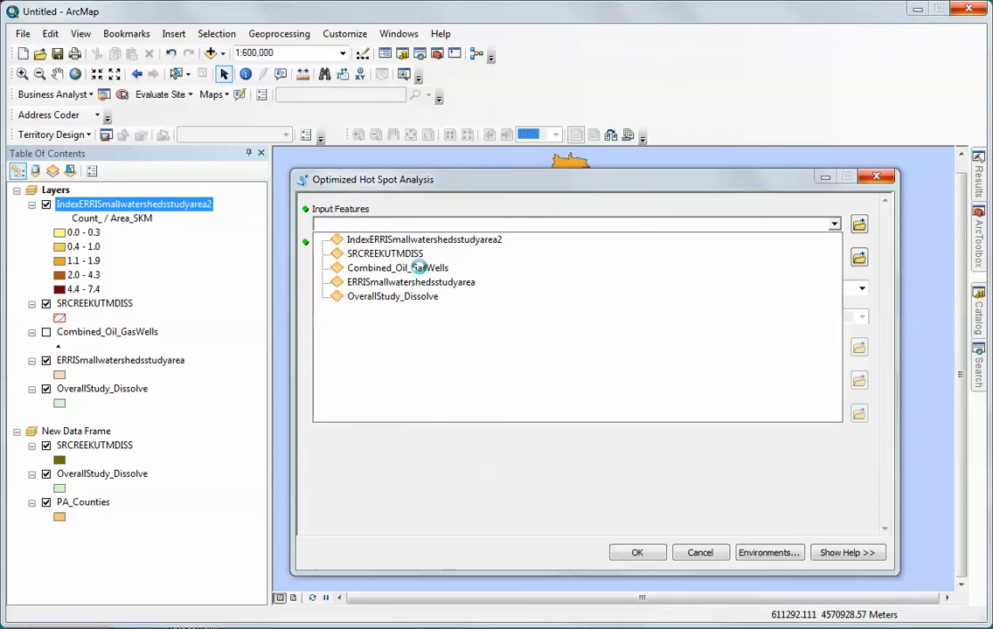
{"action": "left_click", "coordinate": [398, 267]}
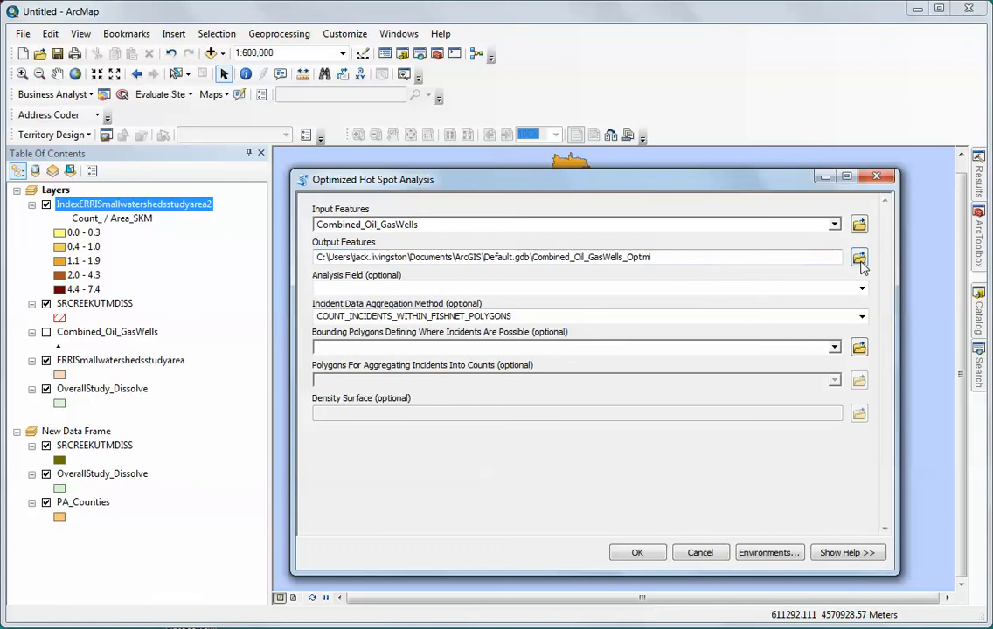
- Name the output feature class hotspotenumeration in the Livingston_proj1 geodatabase and save
{"action": "left_click", "coordinate": [858, 257]}
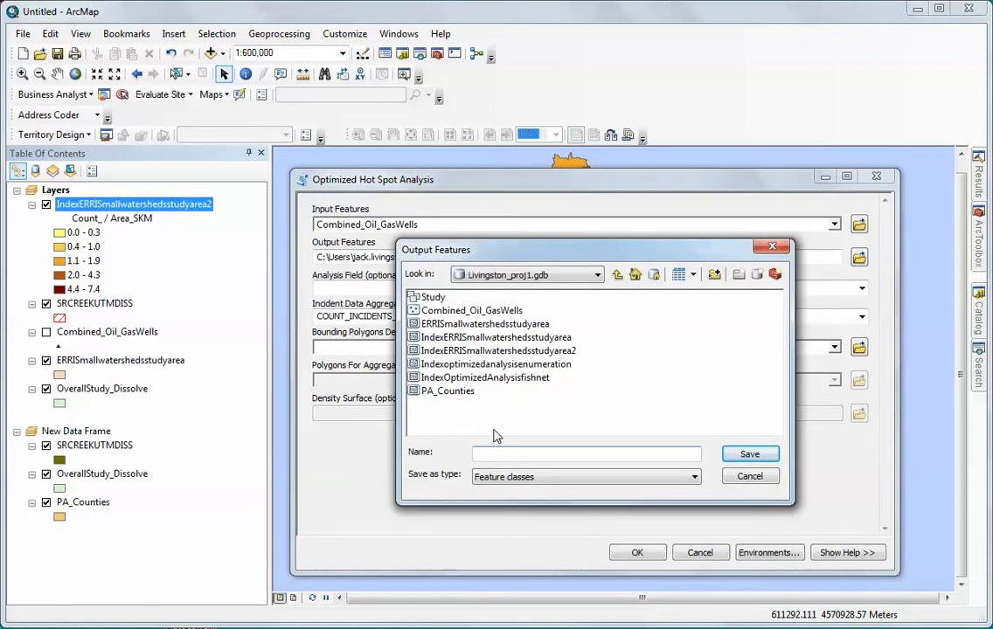
{"action": "left_click", "coordinate": [586, 451]}
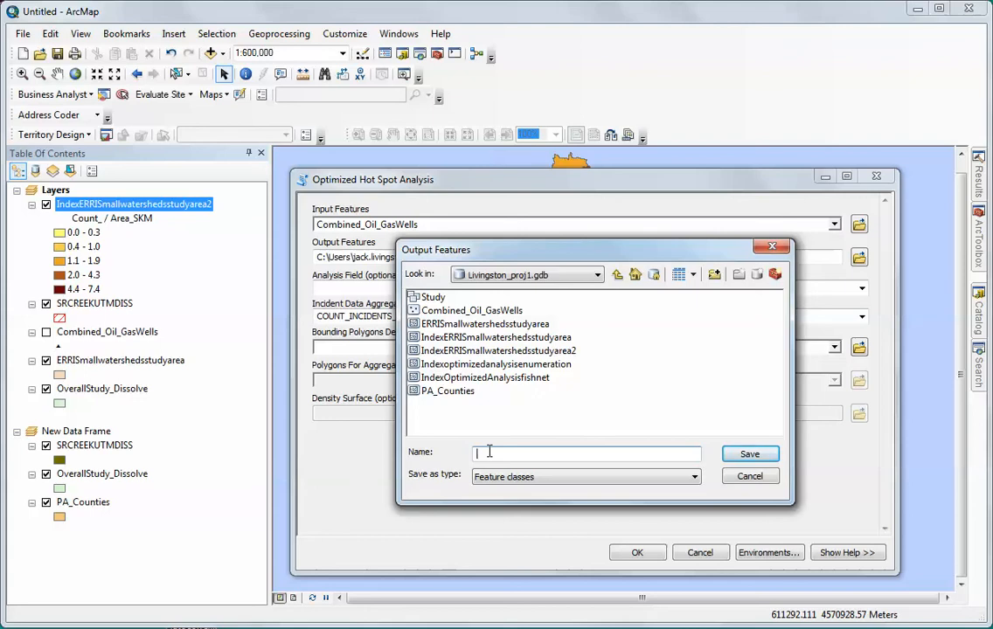
{"action": "type", "text": "hot"}
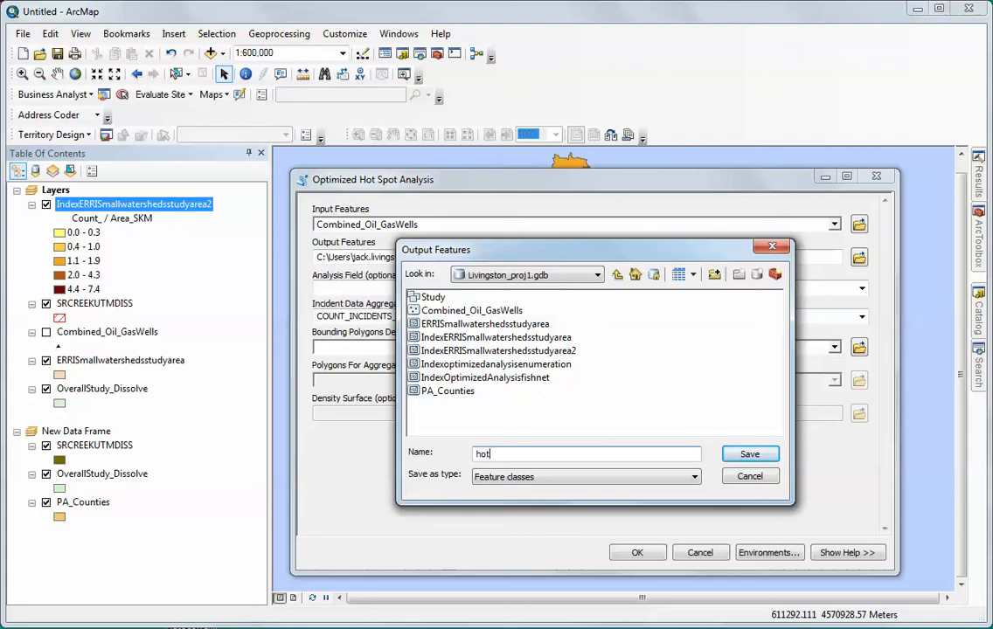
{"action": "type", "text": "spot"}
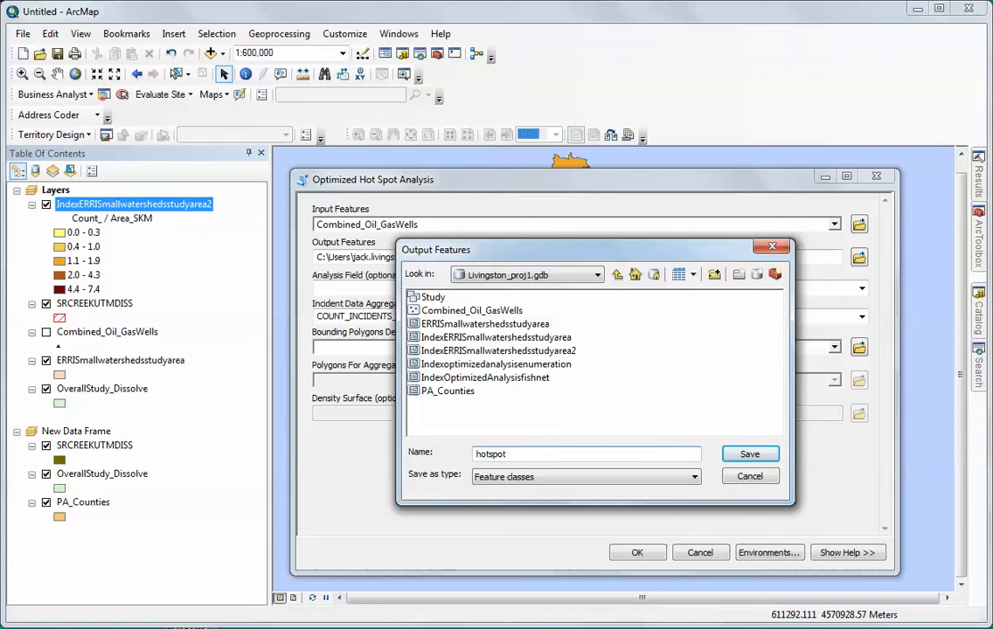
{"action": "type", "text": "enum"}
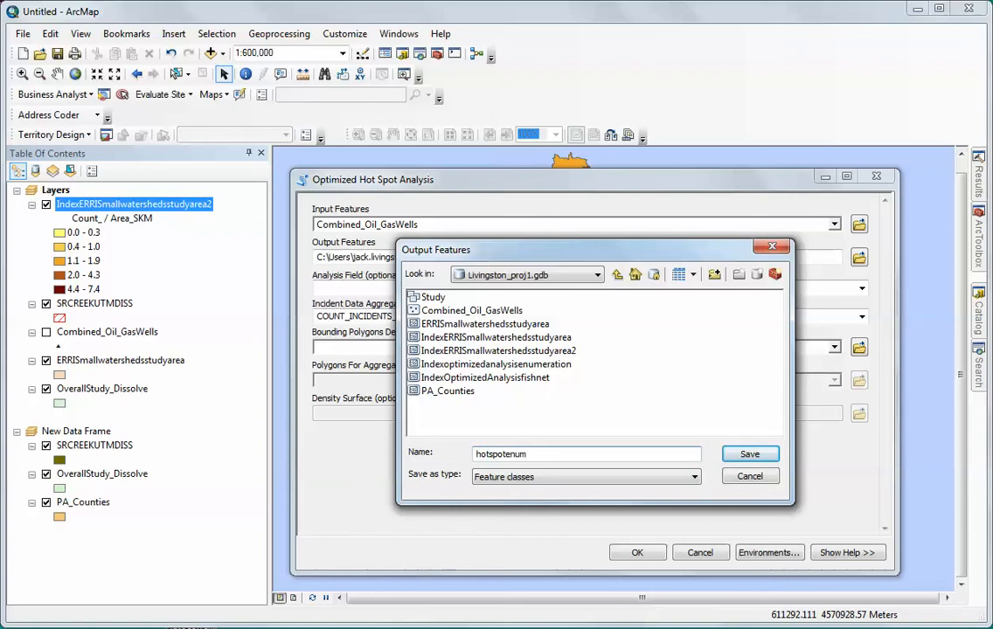
{"action": "type", "text": "eration"}
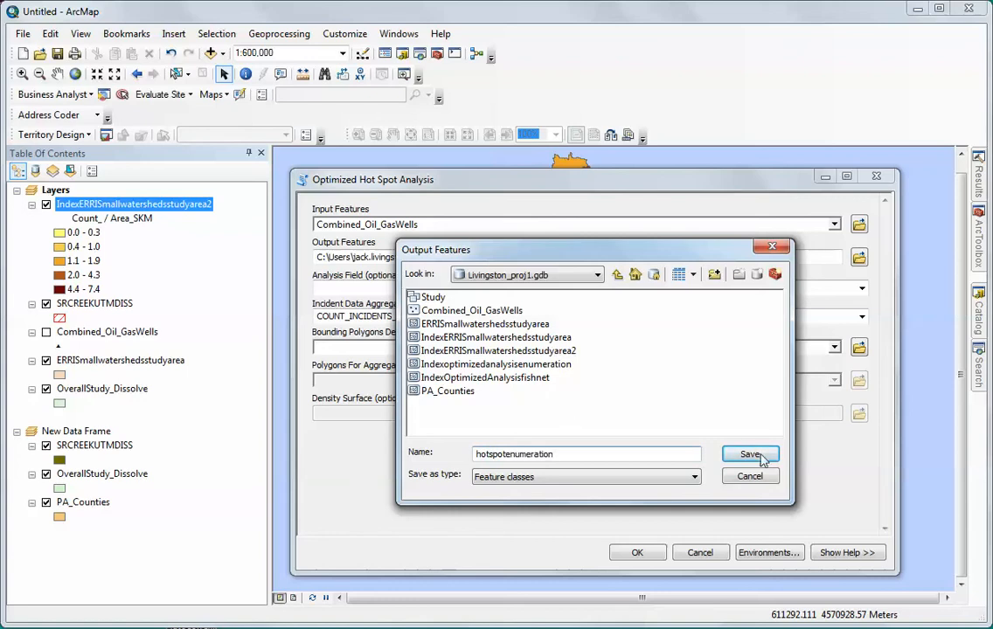
{"action": "left_click", "coordinate": [750, 454]}
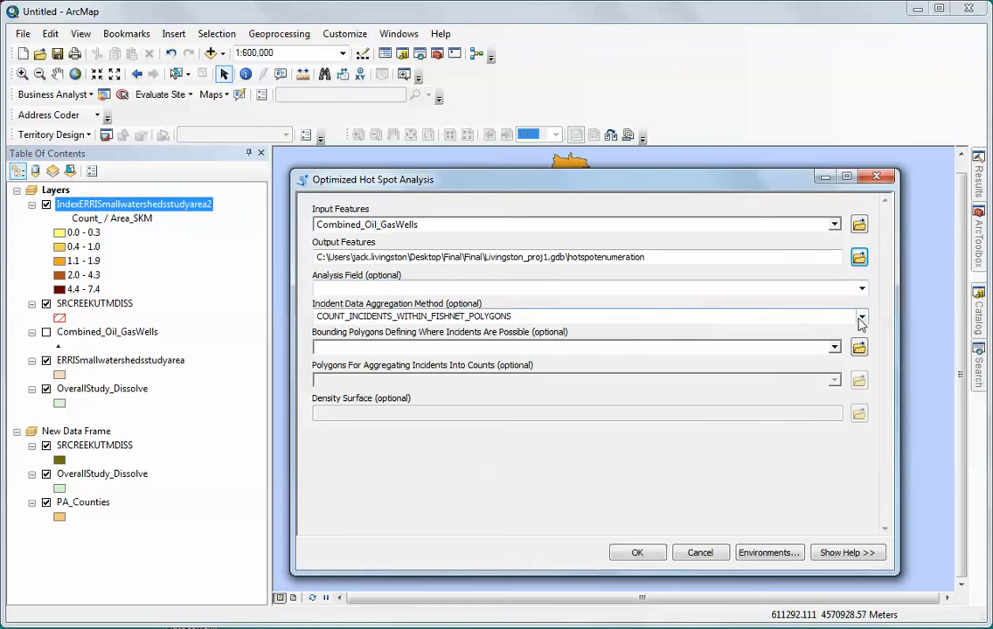
- Use COUNT_INCIDENTS_WITHIN_AGGREGATION_POLYGONS with ERRISmallwatershedsstudyarea as the aggregation polygons
{"action": "left_click", "coordinate": [860, 316]}
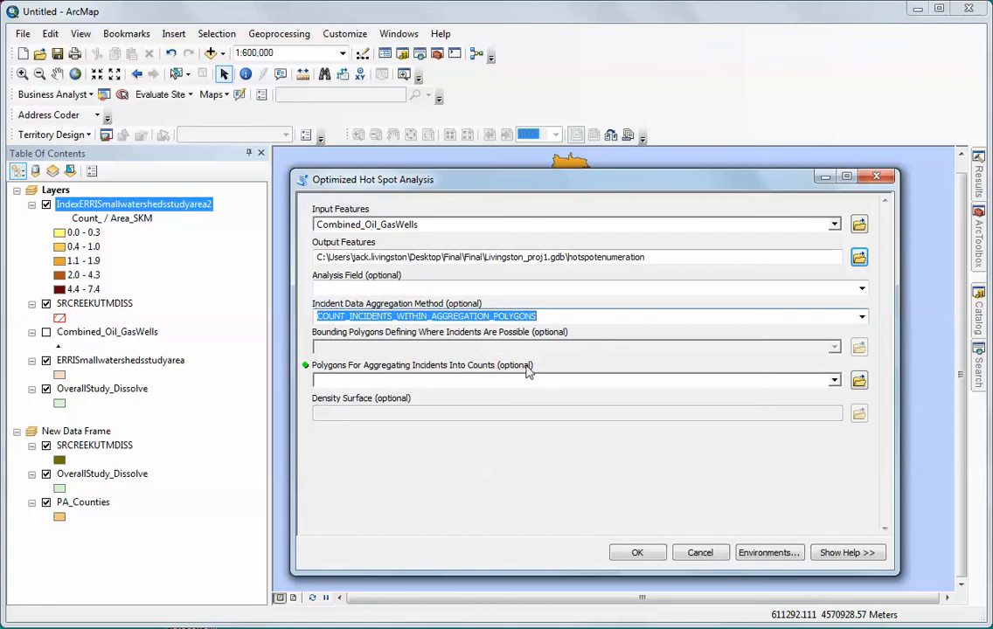
{"action": "left_click", "coordinate": [832, 381]}
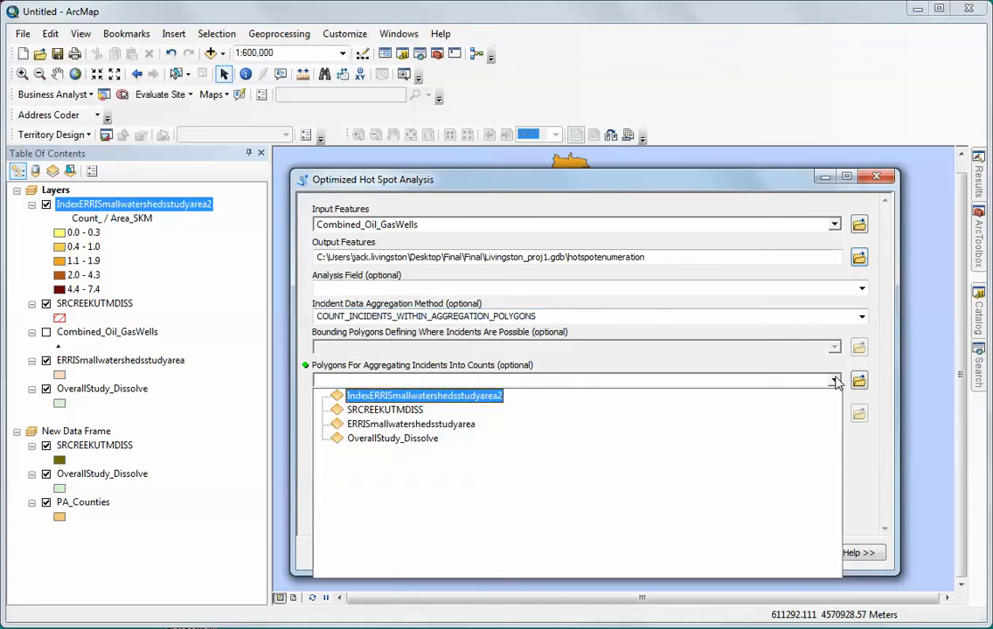
{"action": "left_click", "coordinate": [391, 437]}
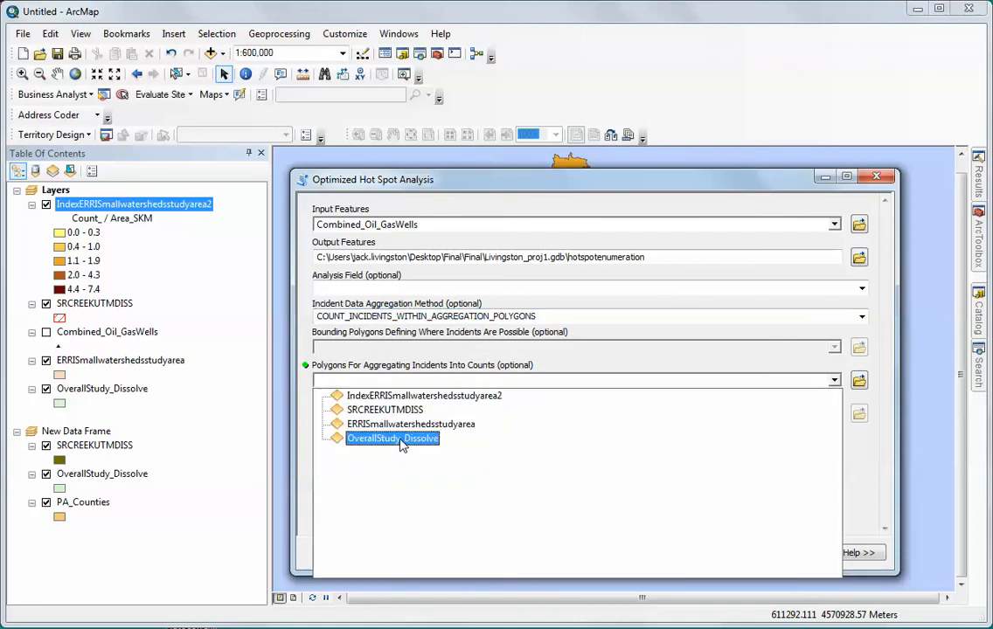
{"action": "left_click", "coordinate": [422, 395]}
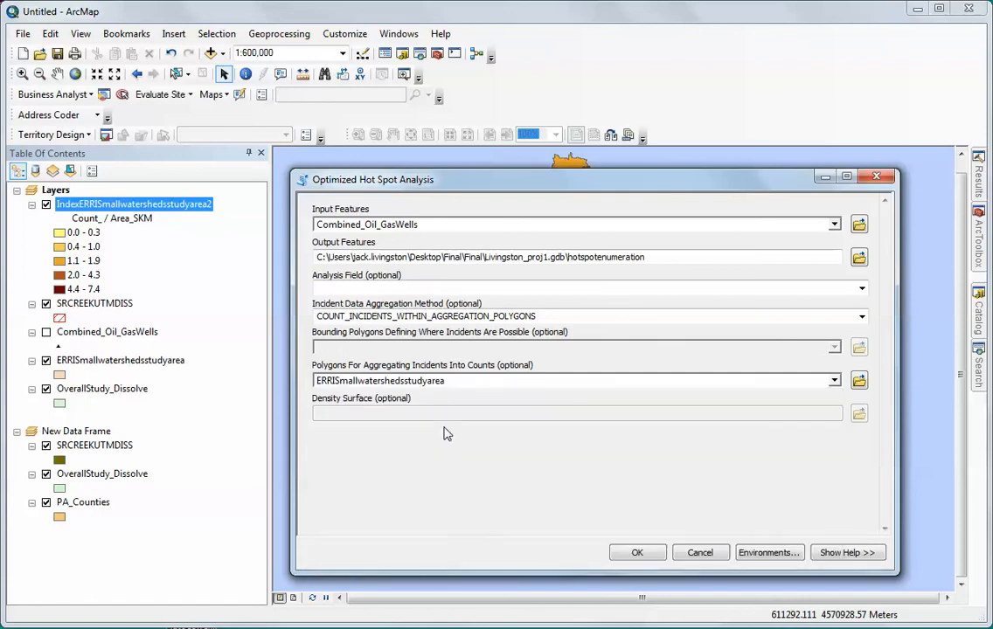
{"action": "mouse_move", "coordinate": [557, 365]}
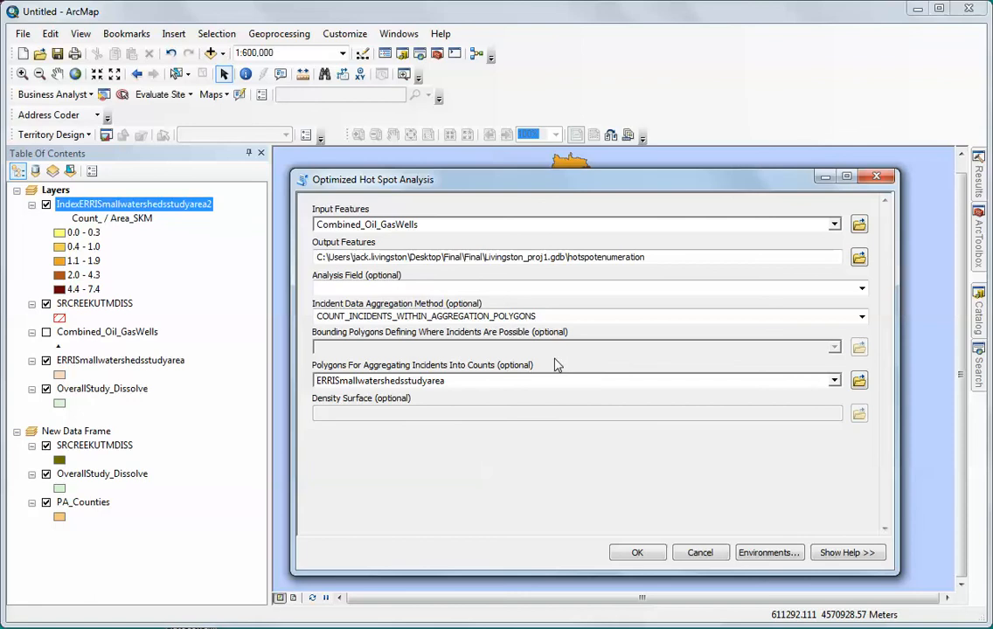
{"action": "mouse_move", "coordinate": [570, 390]}
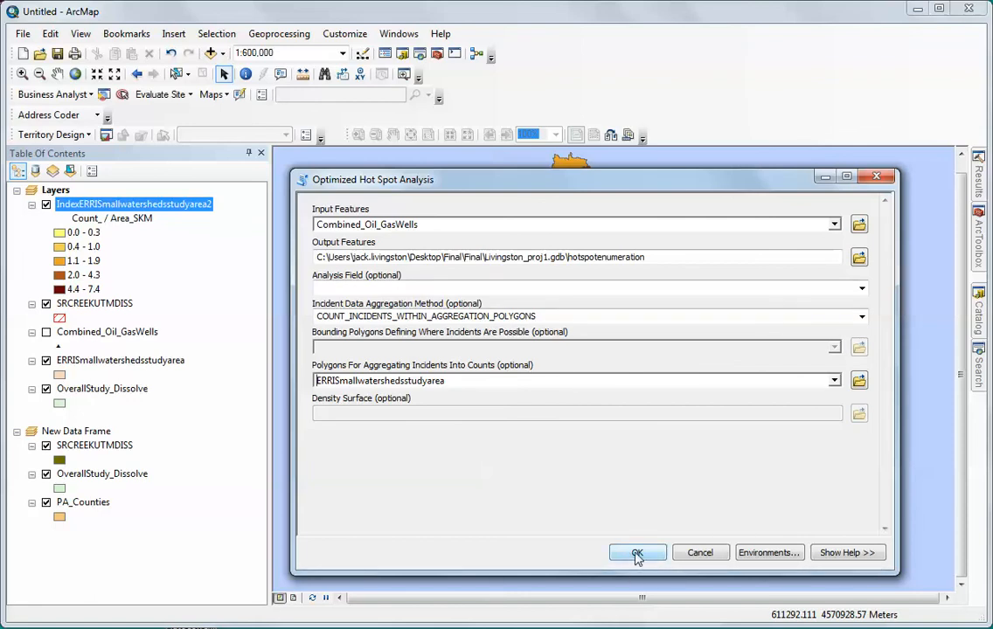
{"action": "left_click", "coordinate": [636, 552]}
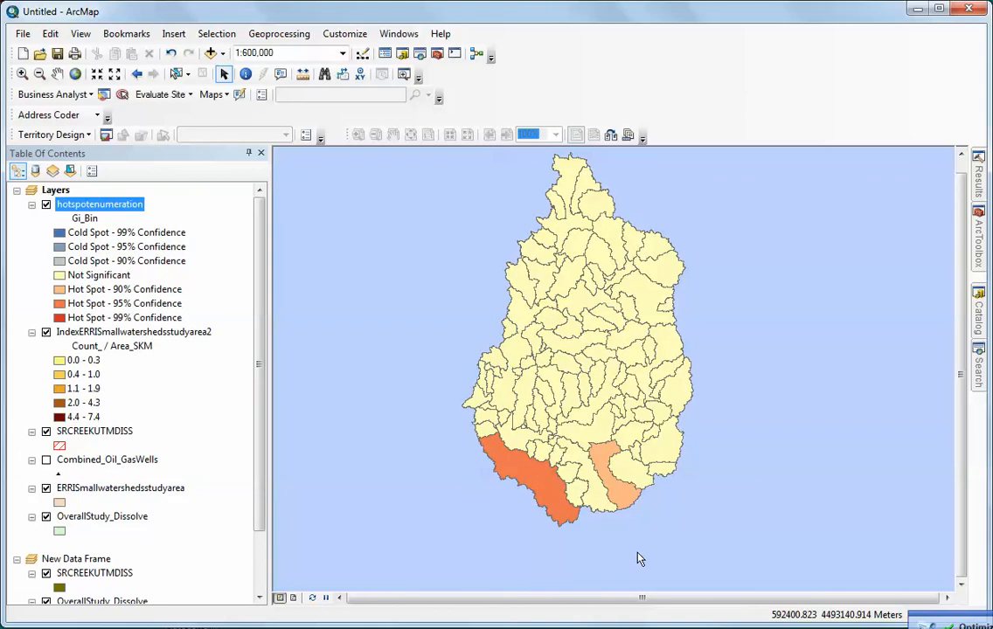
{"action": "mouse_move", "coordinate": [94, 321]}
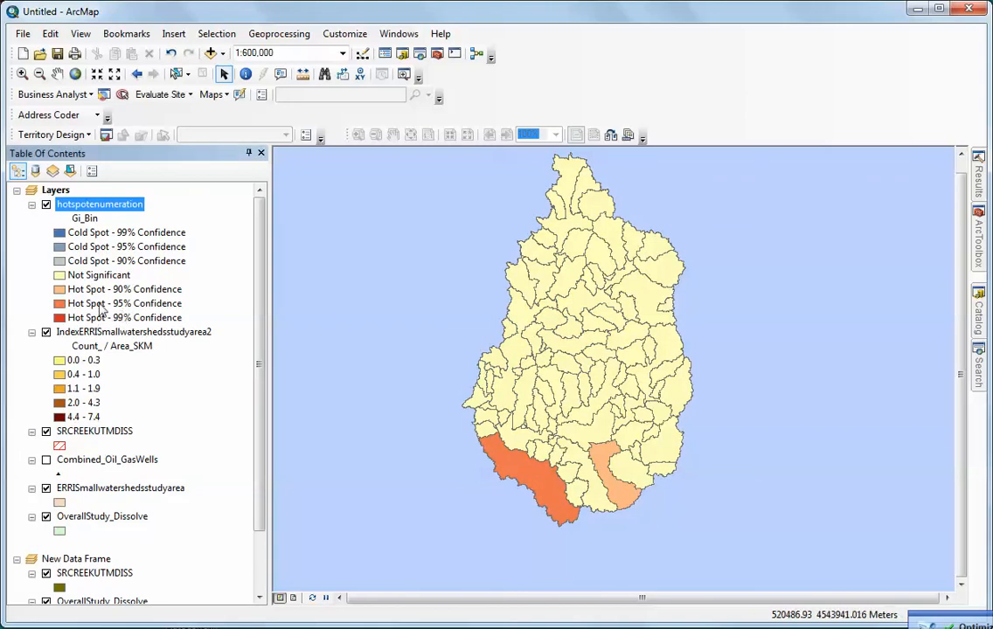
{"action": "mouse_move", "coordinate": [413, 417]}
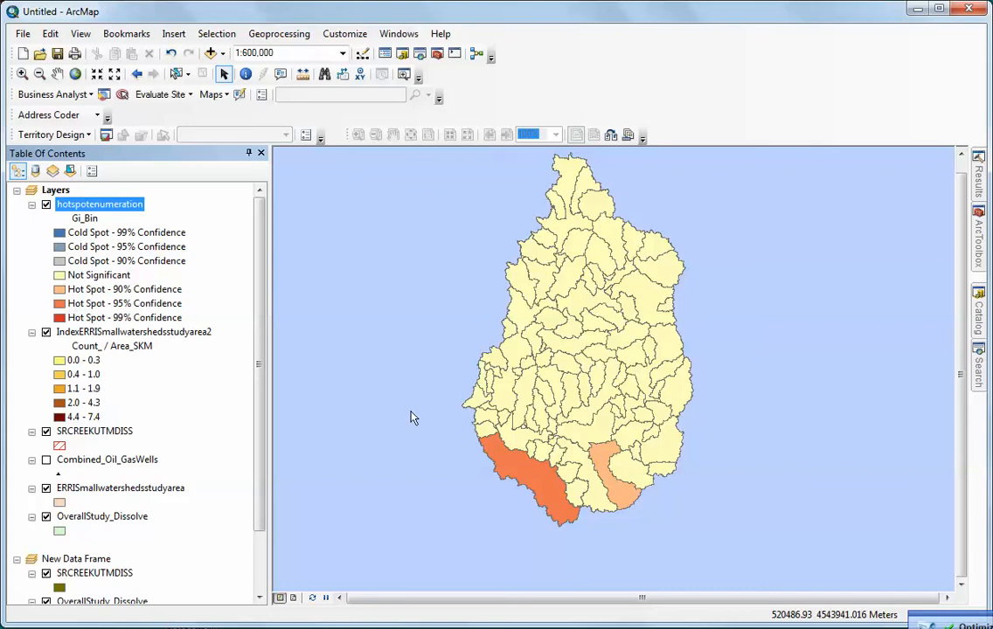
{"action": "mouse_move", "coordinate": [514, 471]}
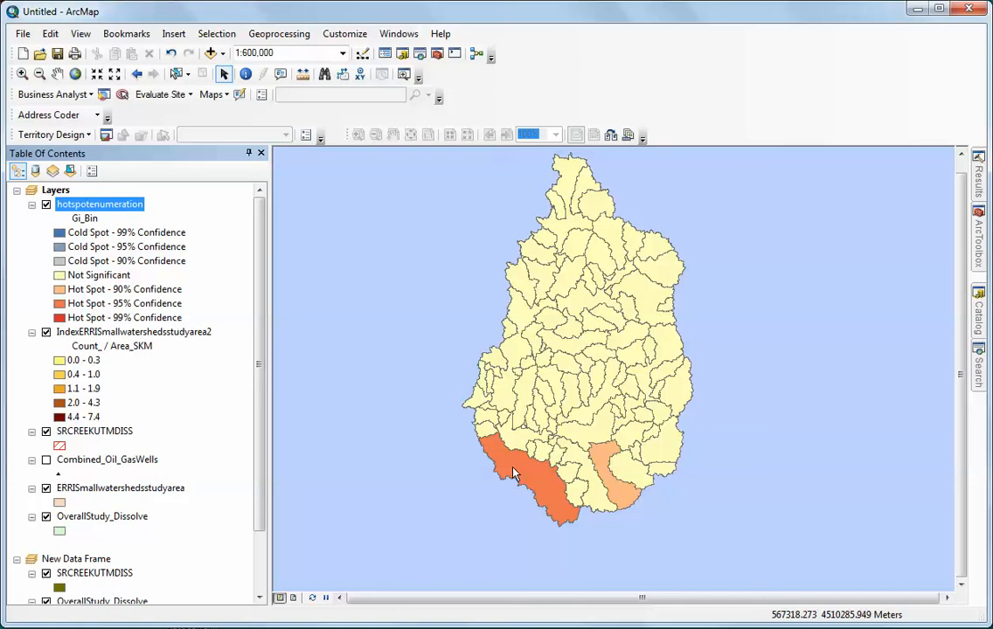
{"action": "mouse_move", "coordinate": [618, 480]}
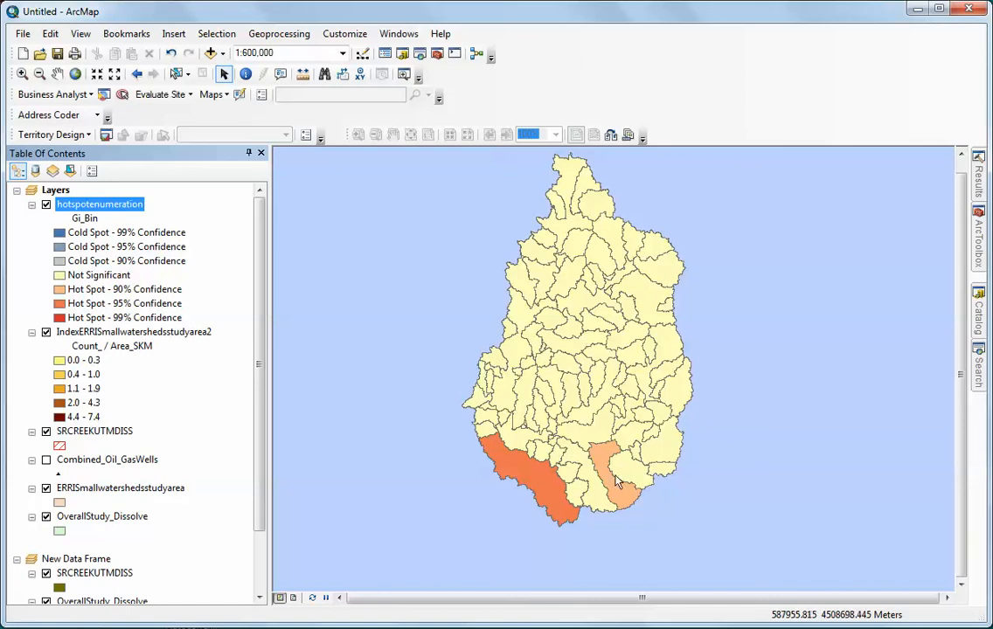
{"action": "mouse_move", "coordinate": [615, 482]}
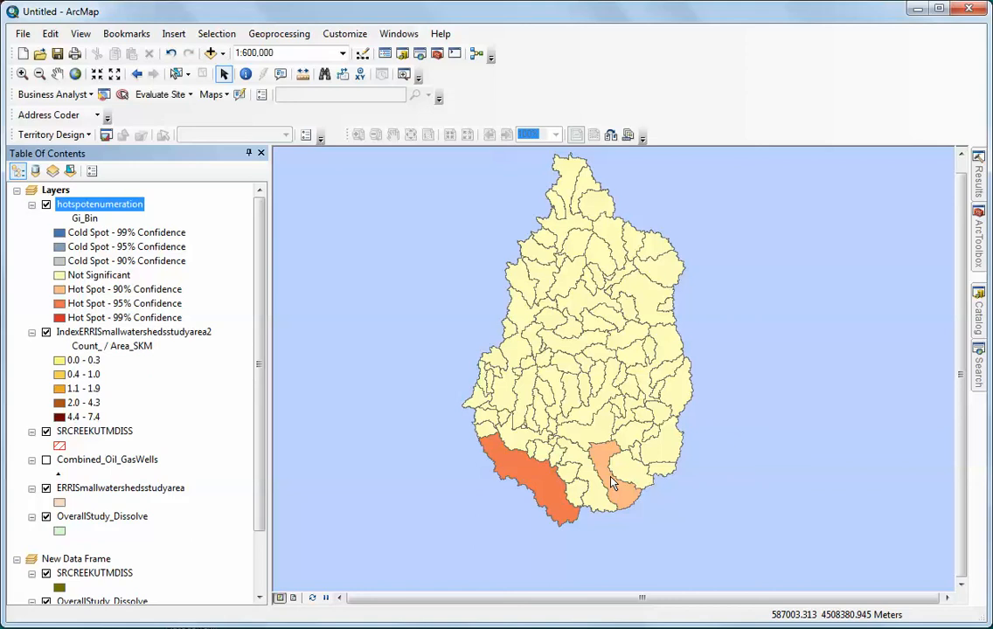
{"action": "mouse_move", "coordinate": [611, 481]}
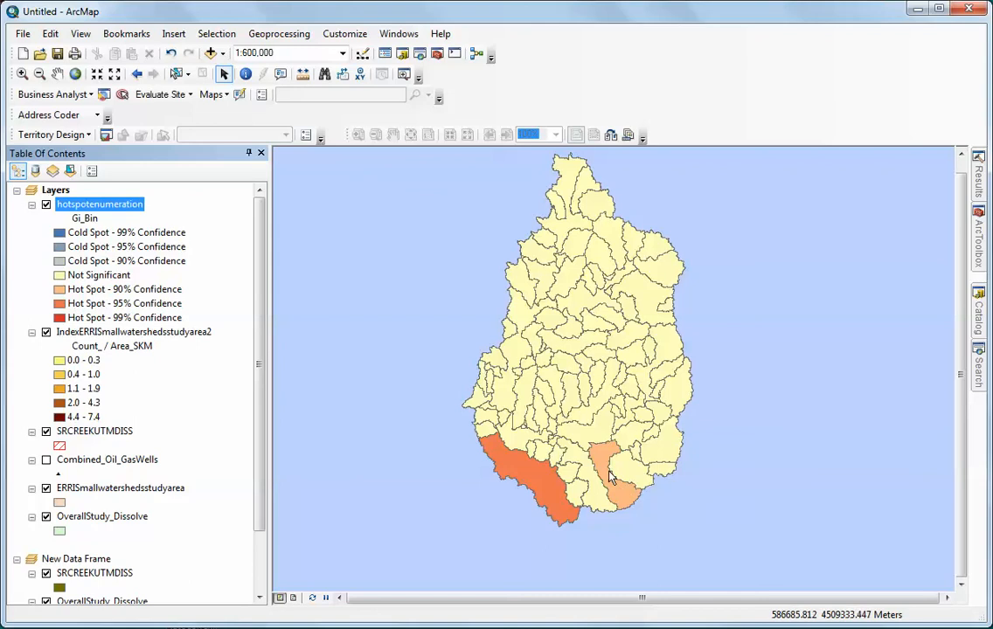
{"action": "mouse_move", "coordinate": [608, 475]}
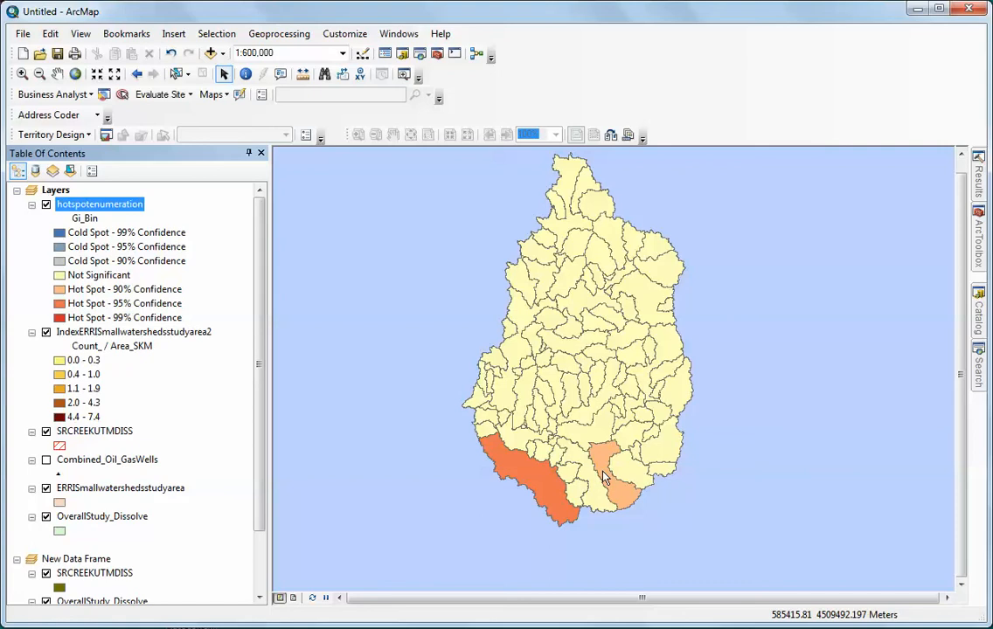
{"action": "mouse_move", "coordinate": [183, 318]}
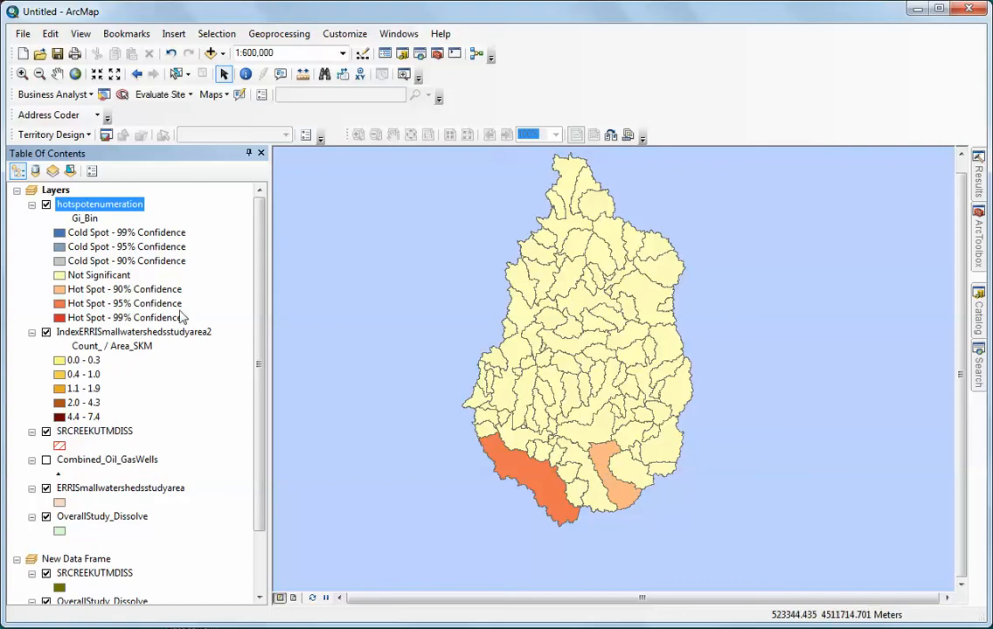